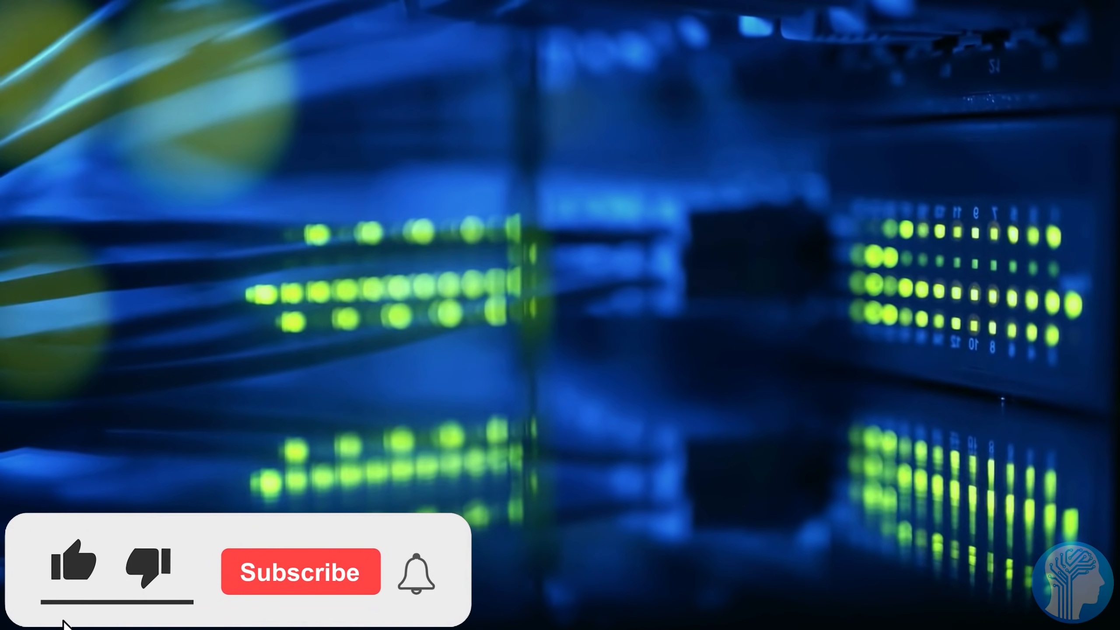
{"action": "left_click", "coordinate": [301, 573]}
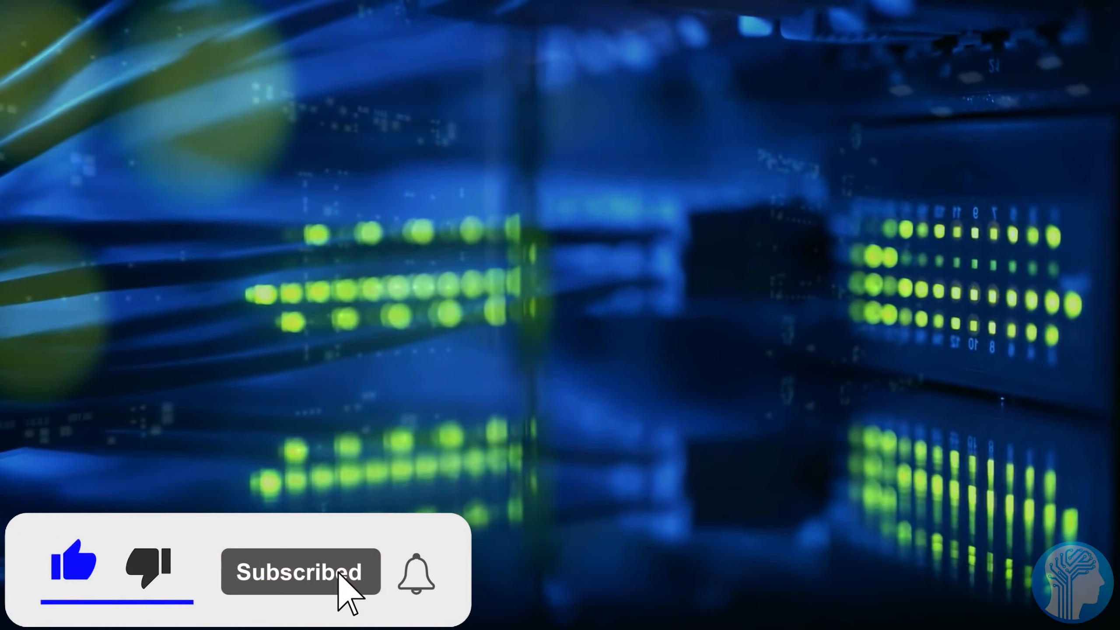